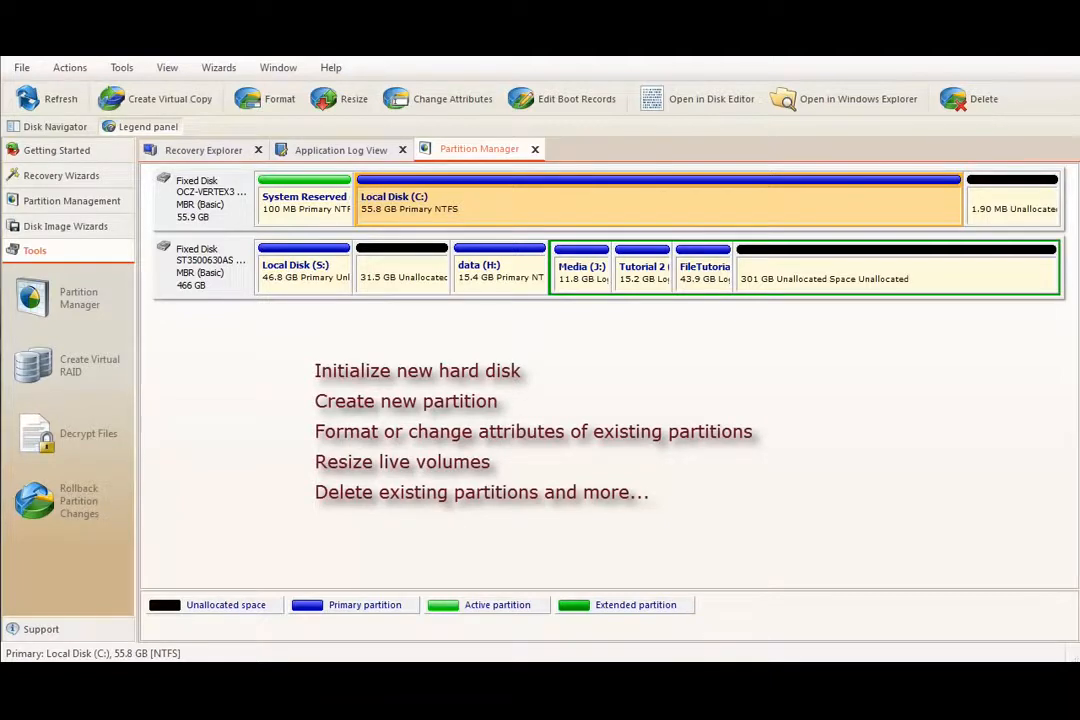
# - Switch to the recovery explorer view and open the Partition Manager from the tools list
pyautogui.click(203, 149)
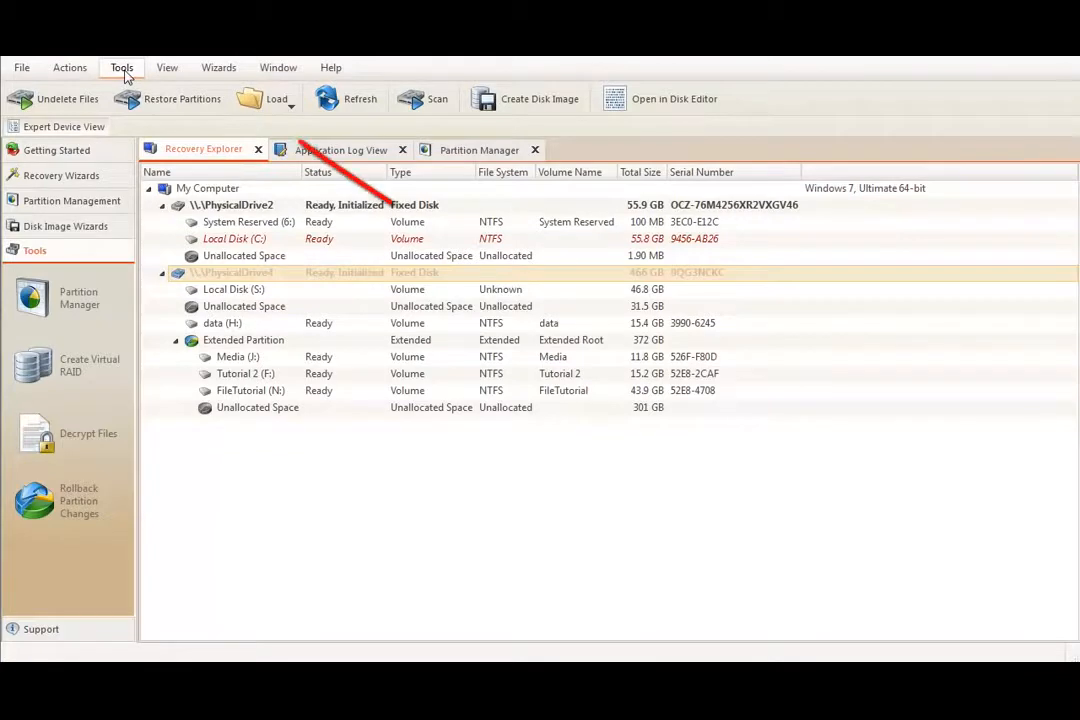
pyautogui.click(121, 67)
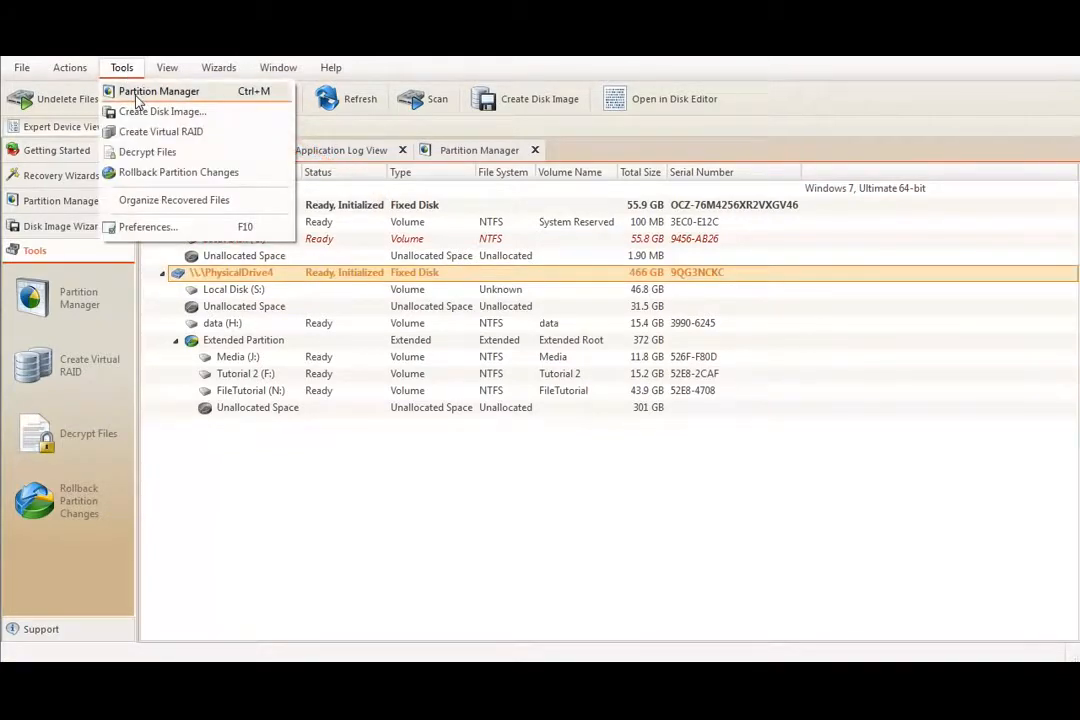
pyautogui.click(158, 91)
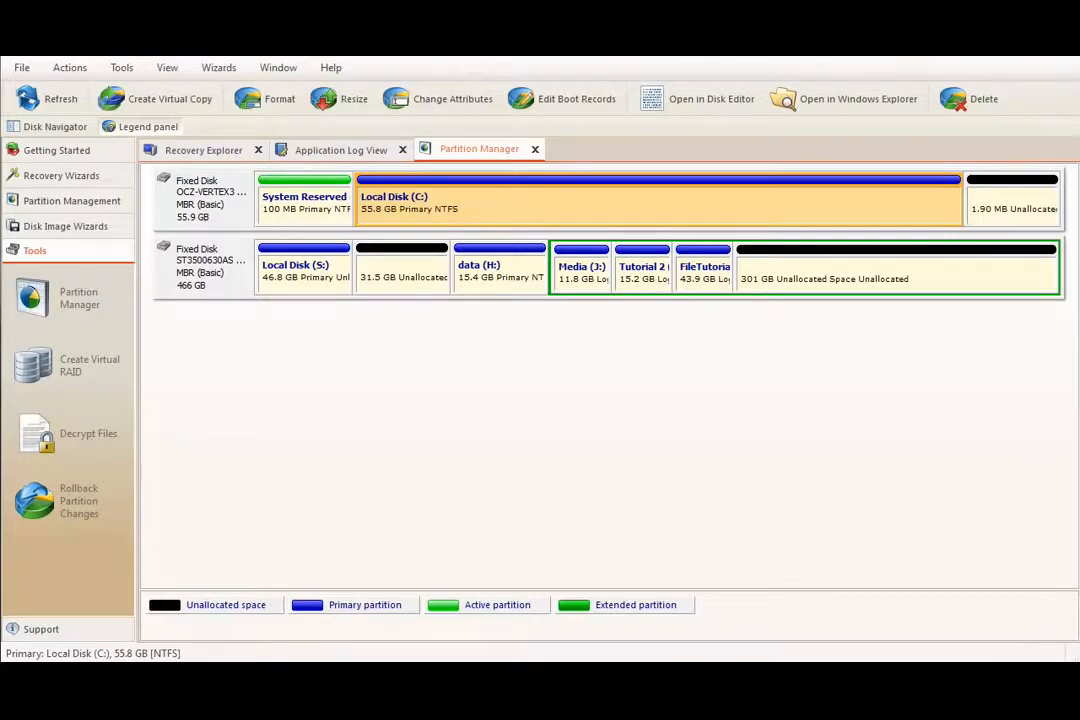
pyautogui.moveTo(422, 279)
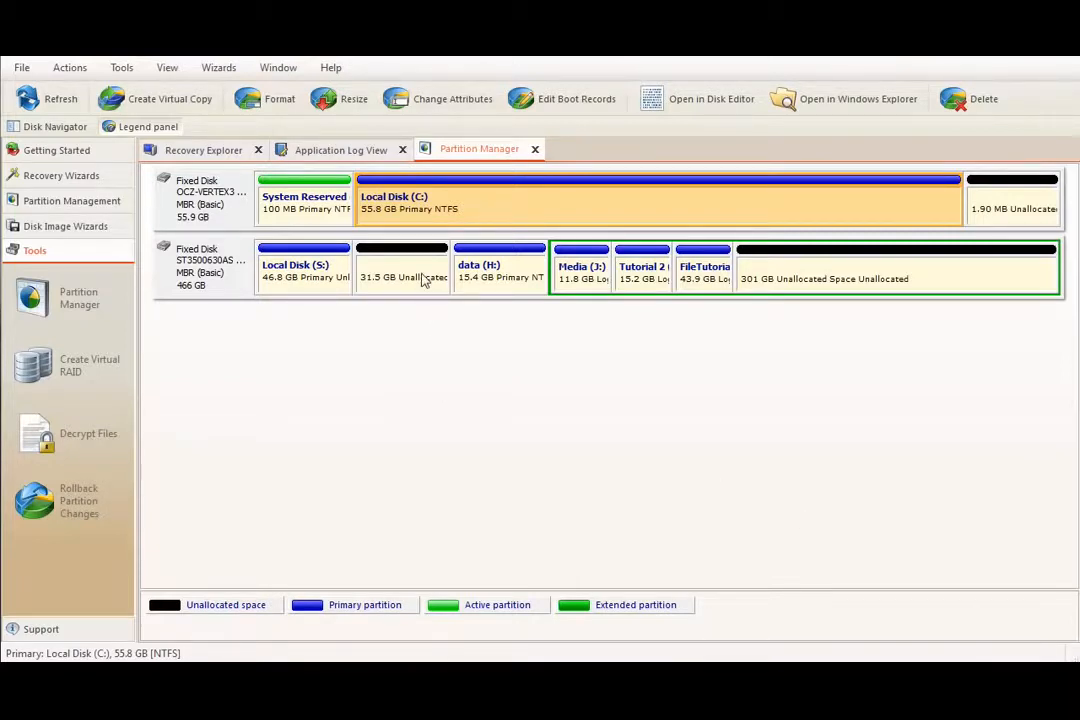
# - Start a new partition on the 31.5 GB unallocated space, accepting the scan-data warning
pyautogui.click(402, 270)
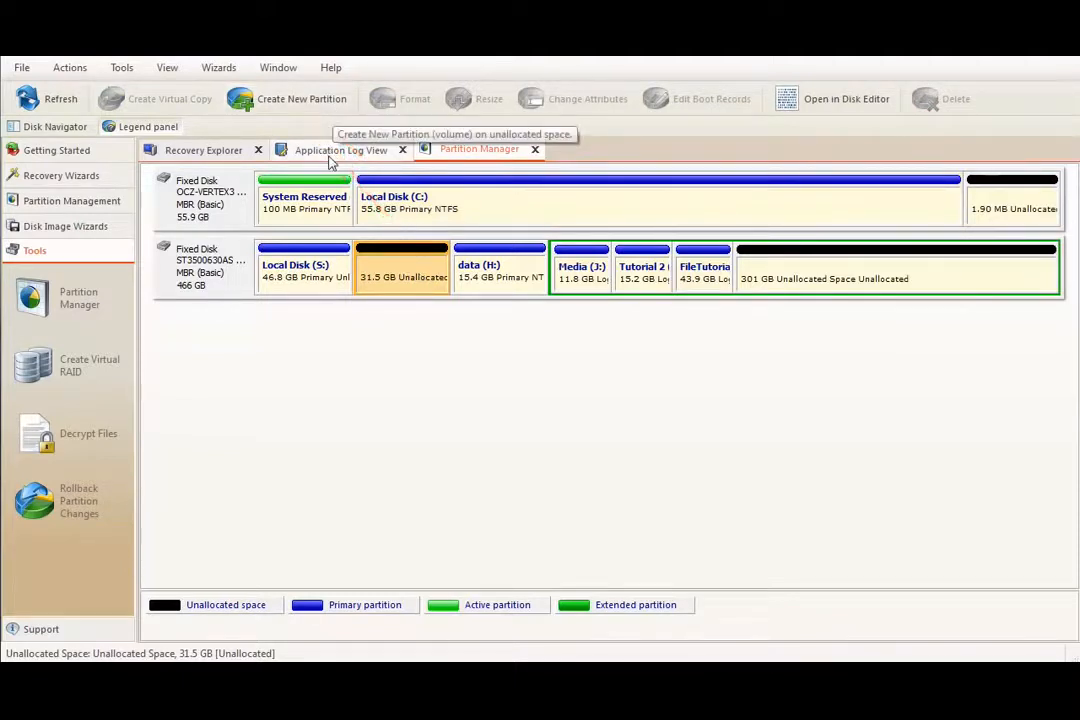
pyautogui.rightClick(400, 277)
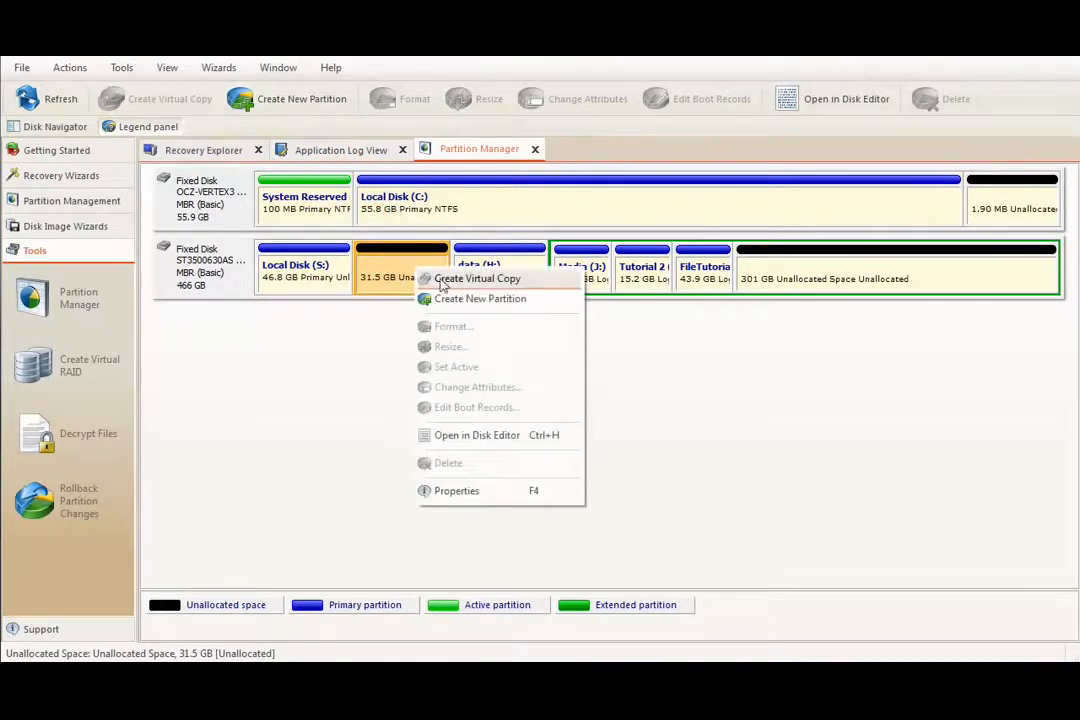
pyautogui.click(480, 298)
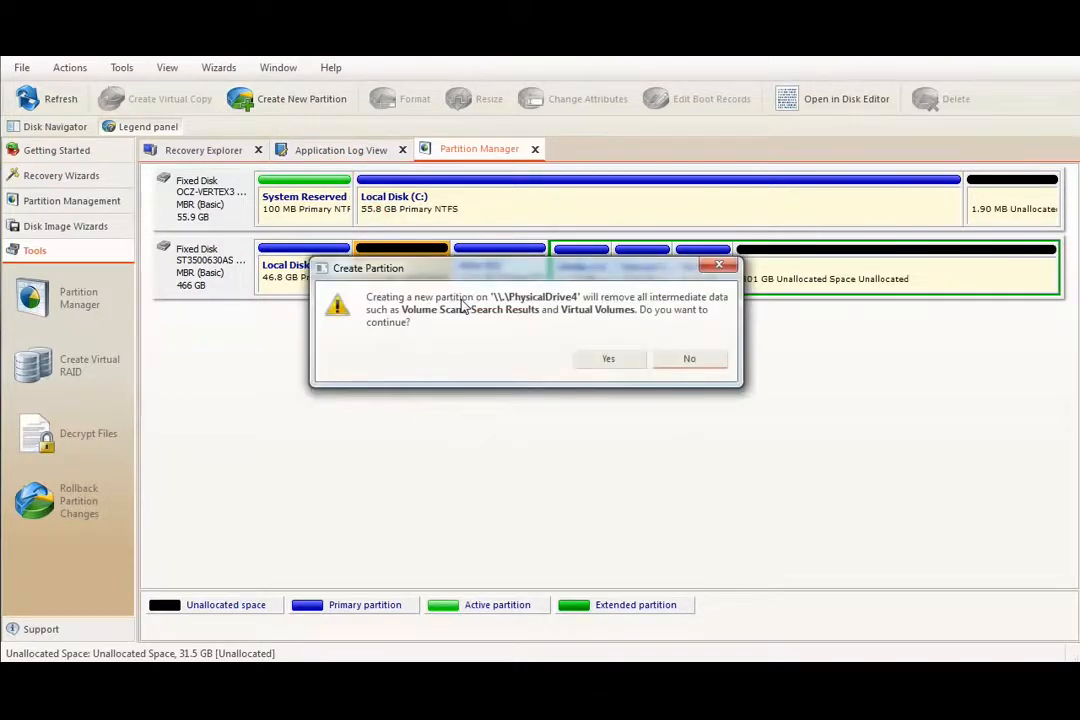
pyautogui.click(608, 358)
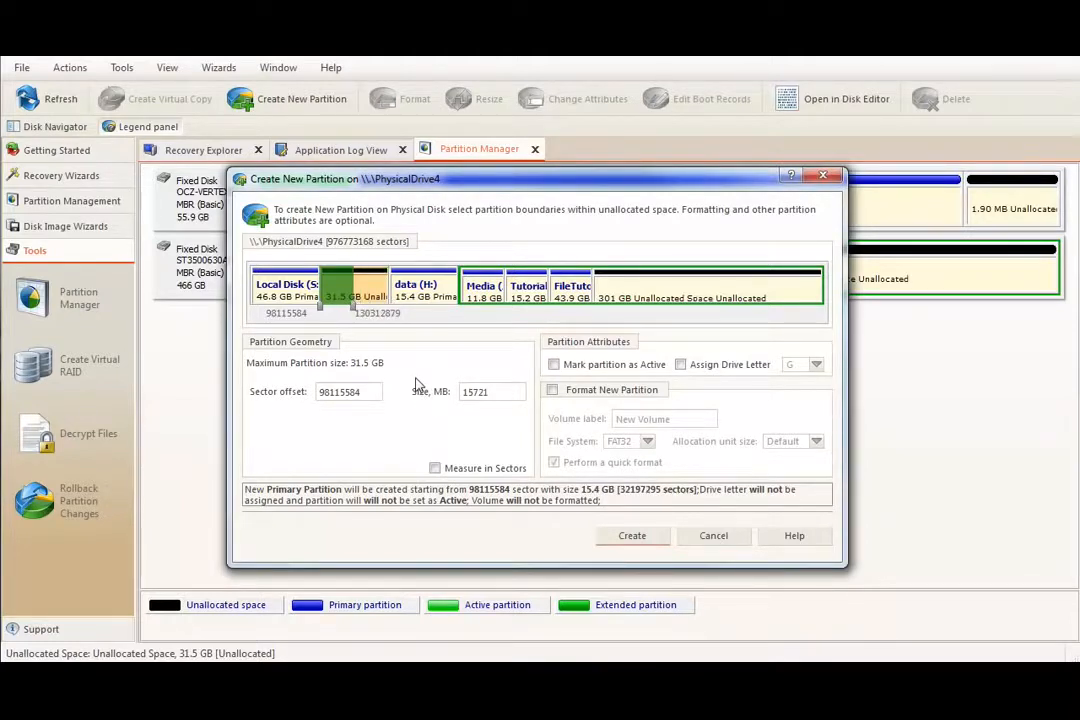
pyautogui.moveTo(700, 413)
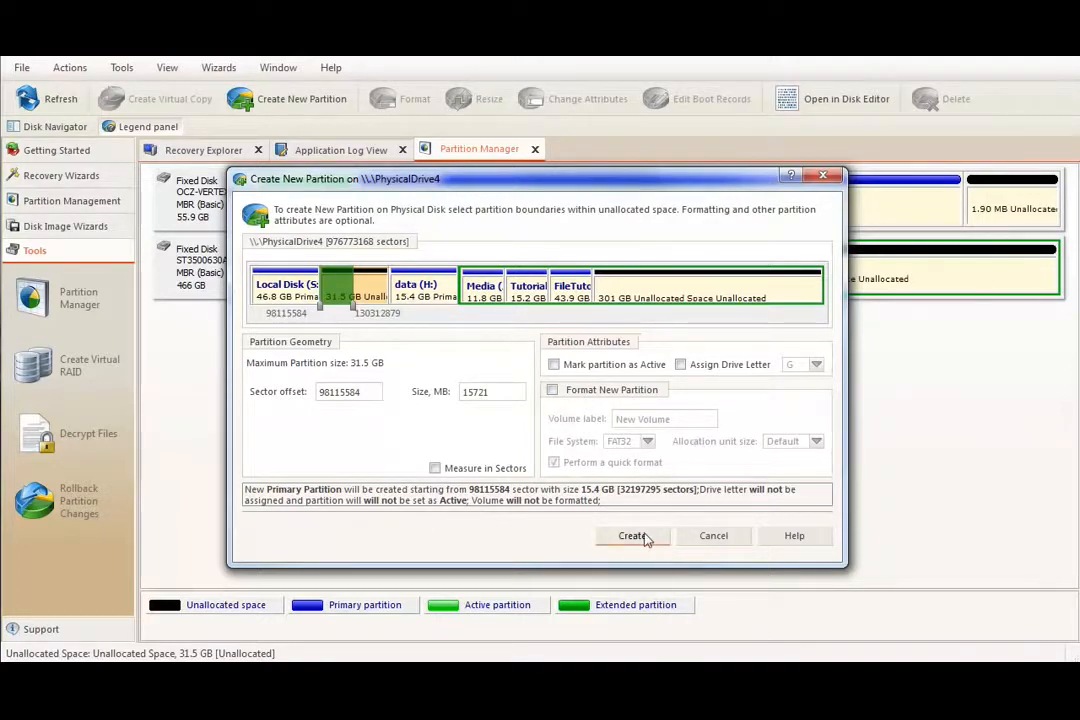
# - Create the 15.4 GB partition, dismiss the success message, and select Local Disk (G:)
pyautogui.click(631, 536)
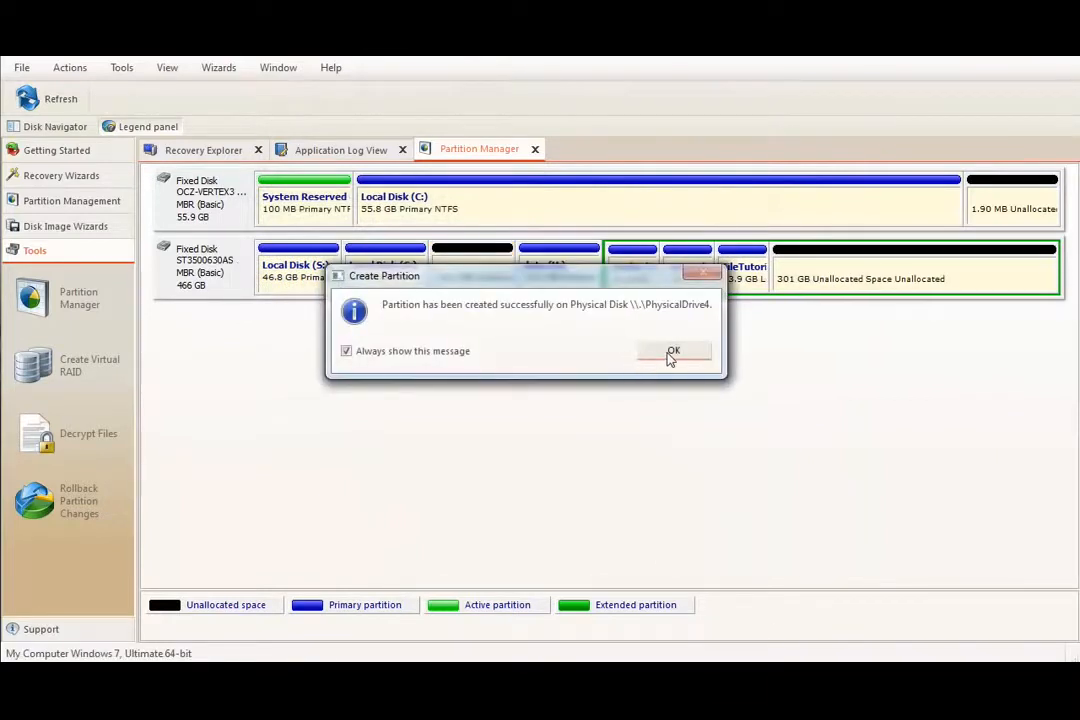
pyautogui.click(673, 351)
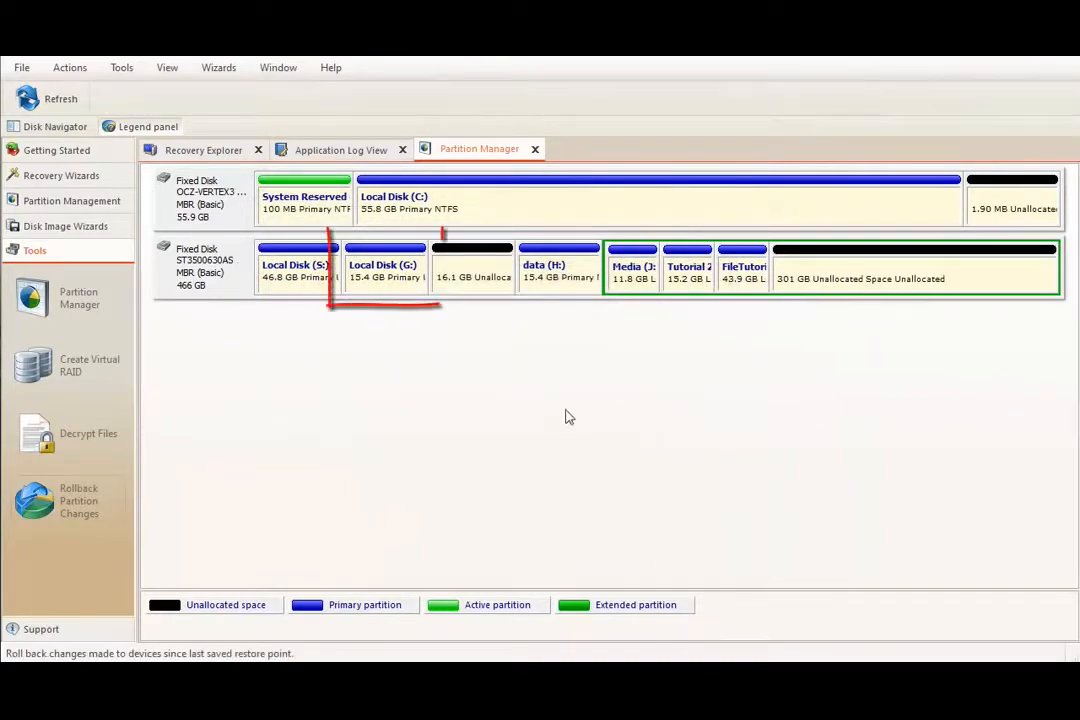
pyautogui.click(385, 268)
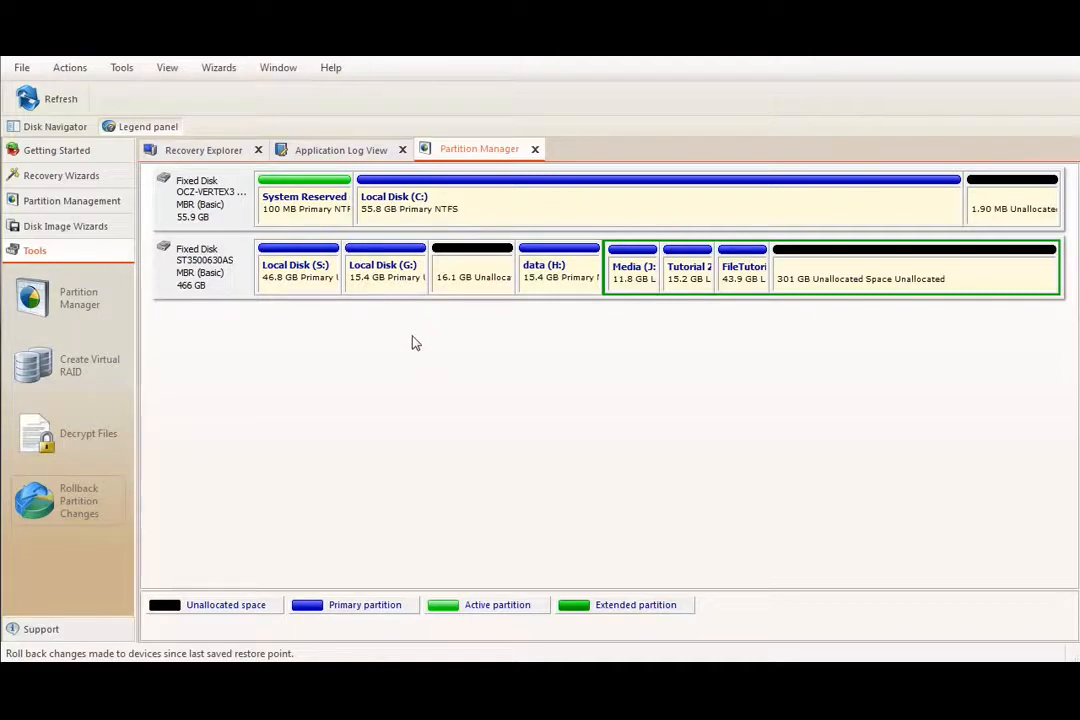
pyautogui.moveTo(399, 283)
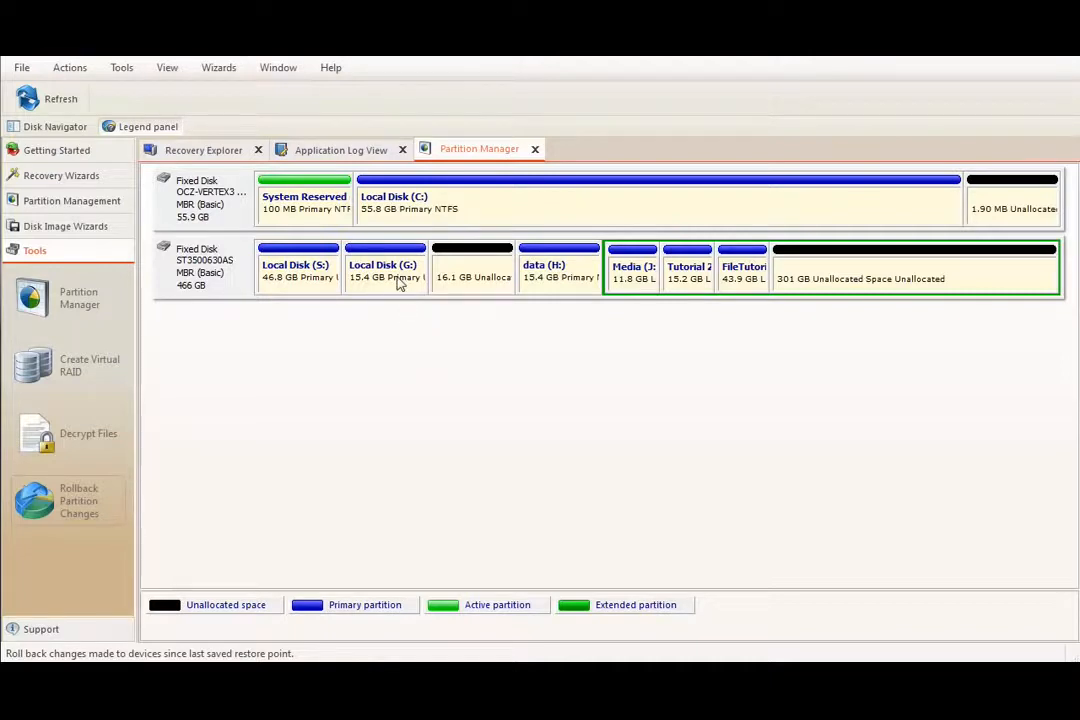
pyautogui.click(384, 270)
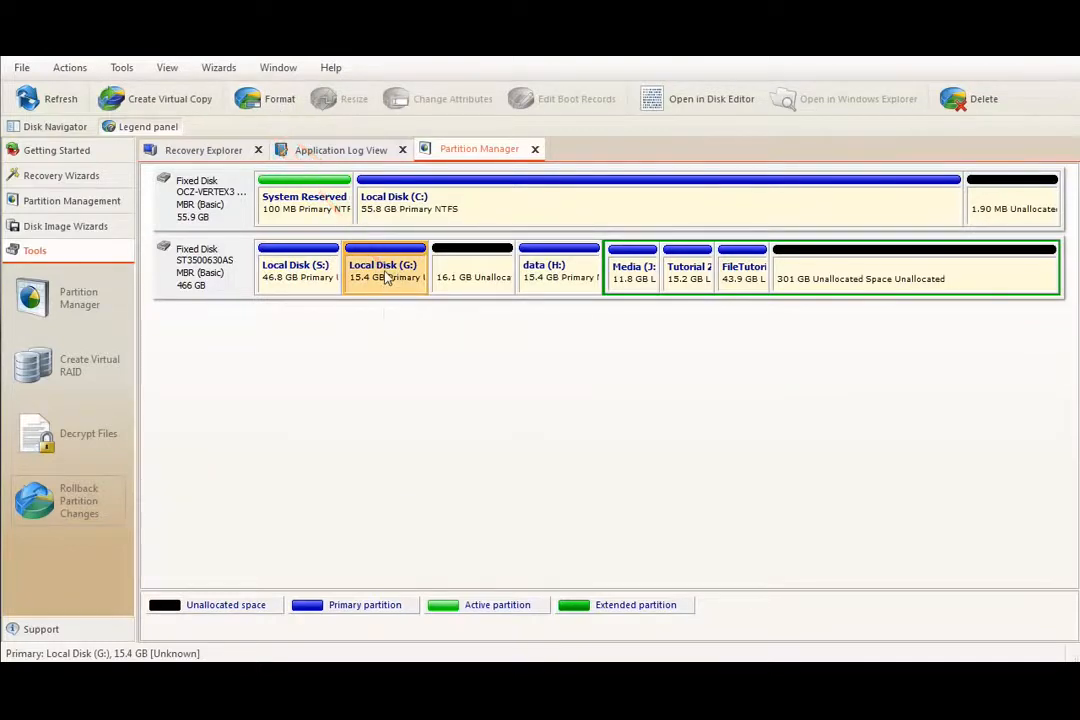
# - Format G: with volume label 'label 1' and NTFS, confirming the data-loss warning
pyautogui.click(279, 98)
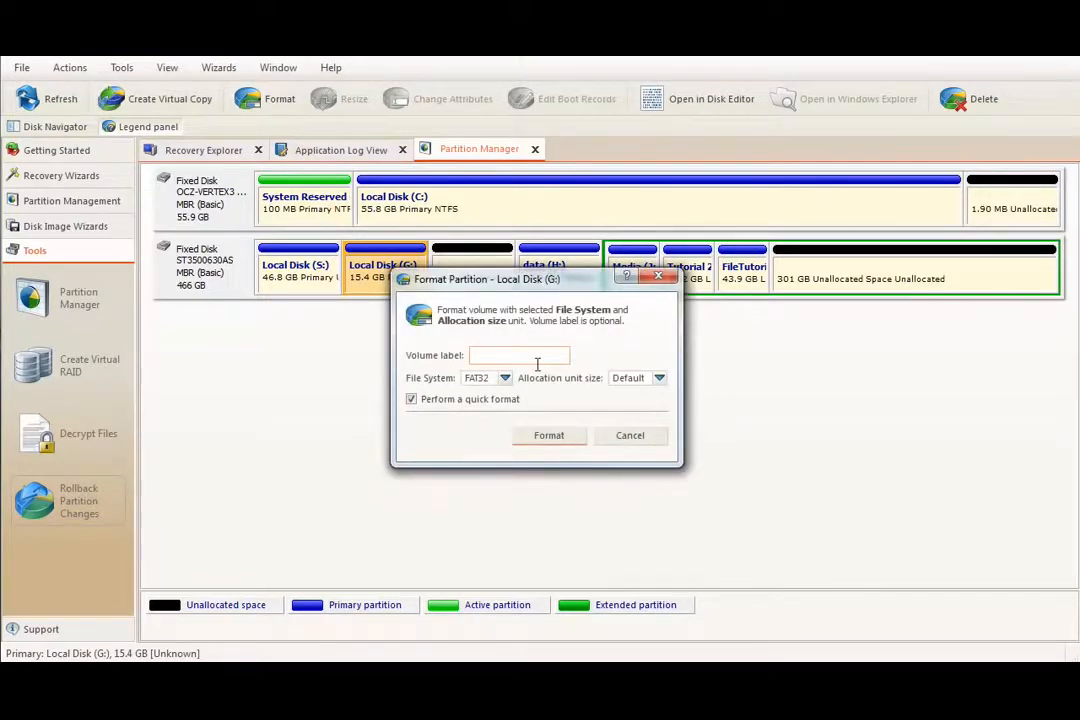
pyautogui.click(518, 355)
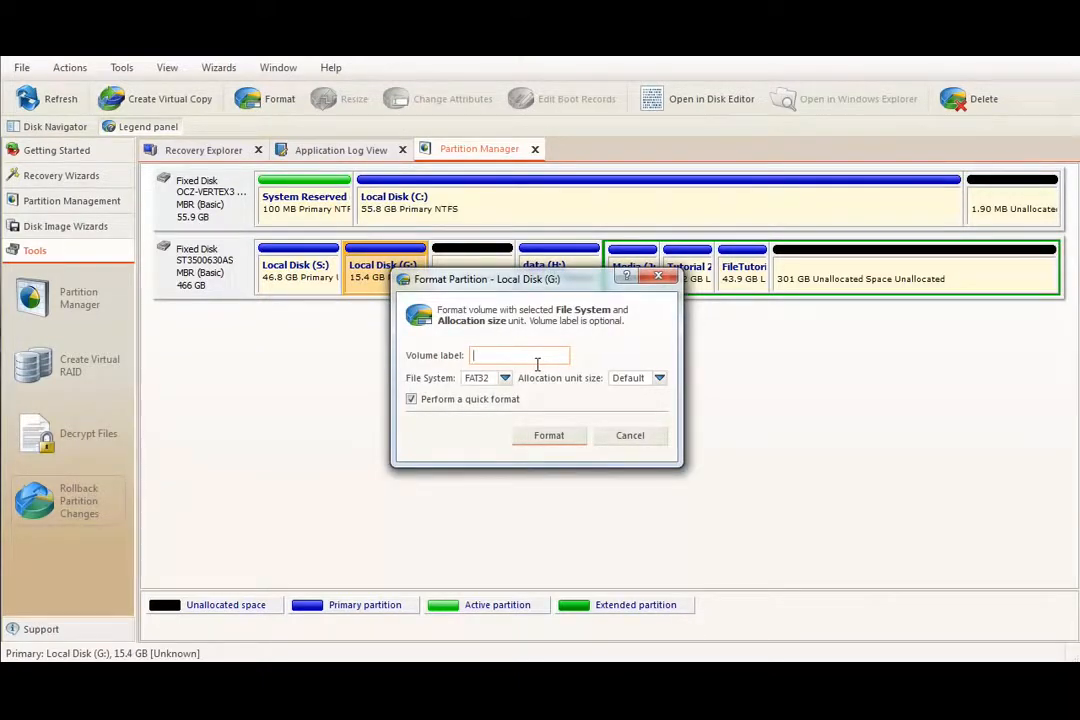
pyautogui.write('label 1')
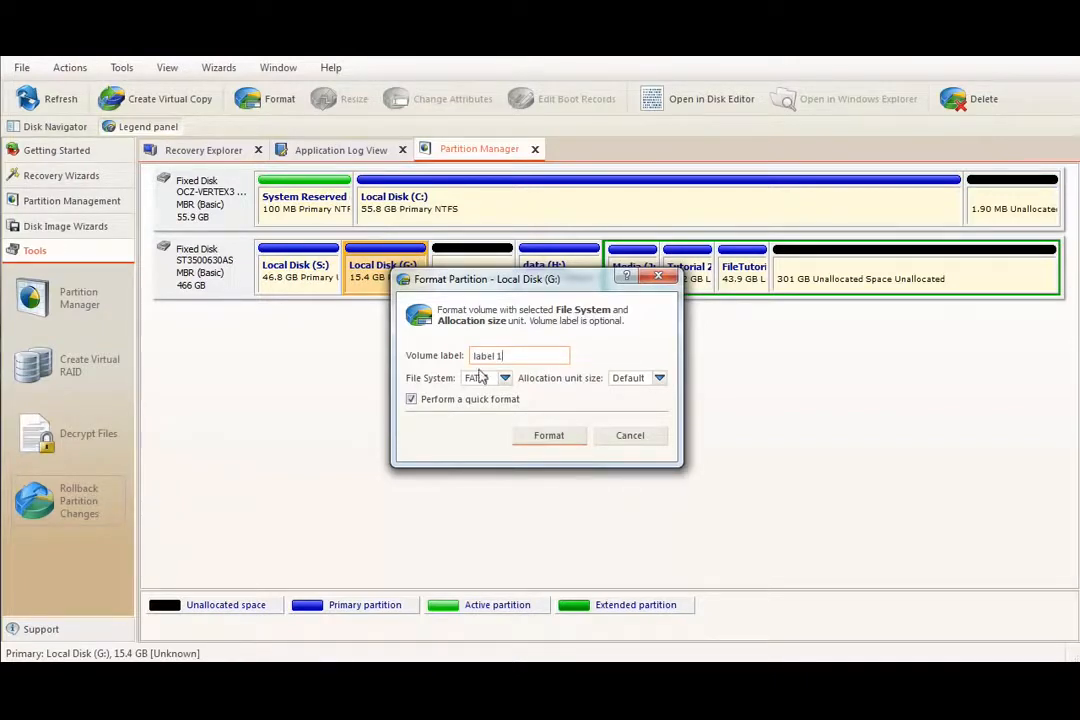
pyautogui.click(485, 378)
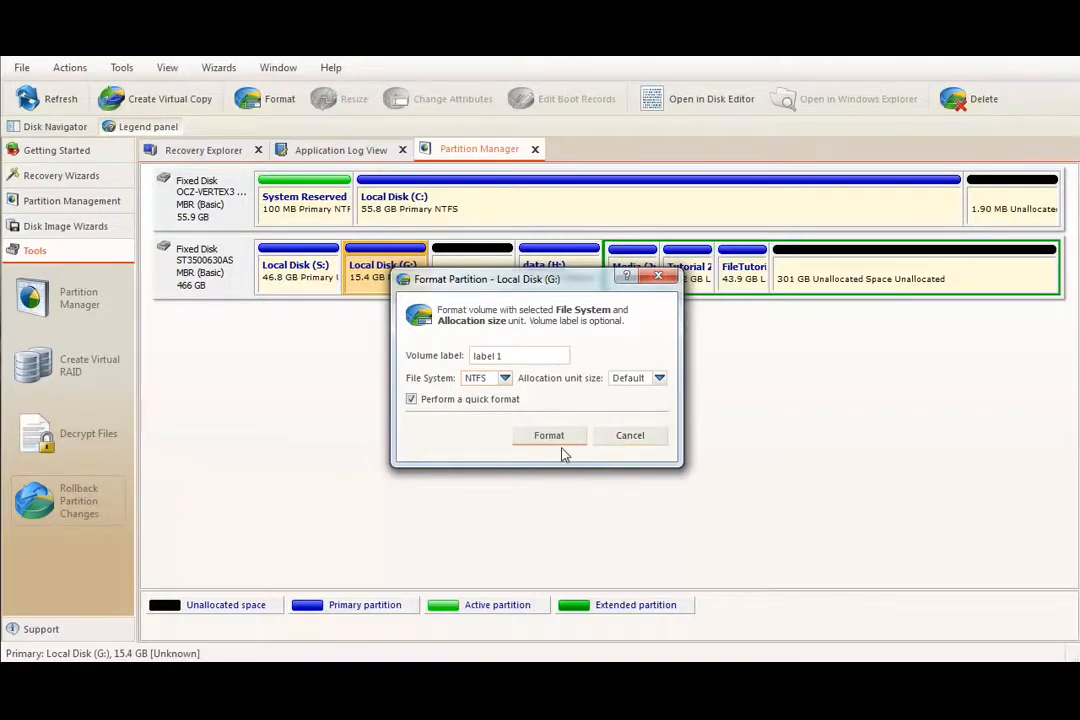
pyautogui.click(548, 435)
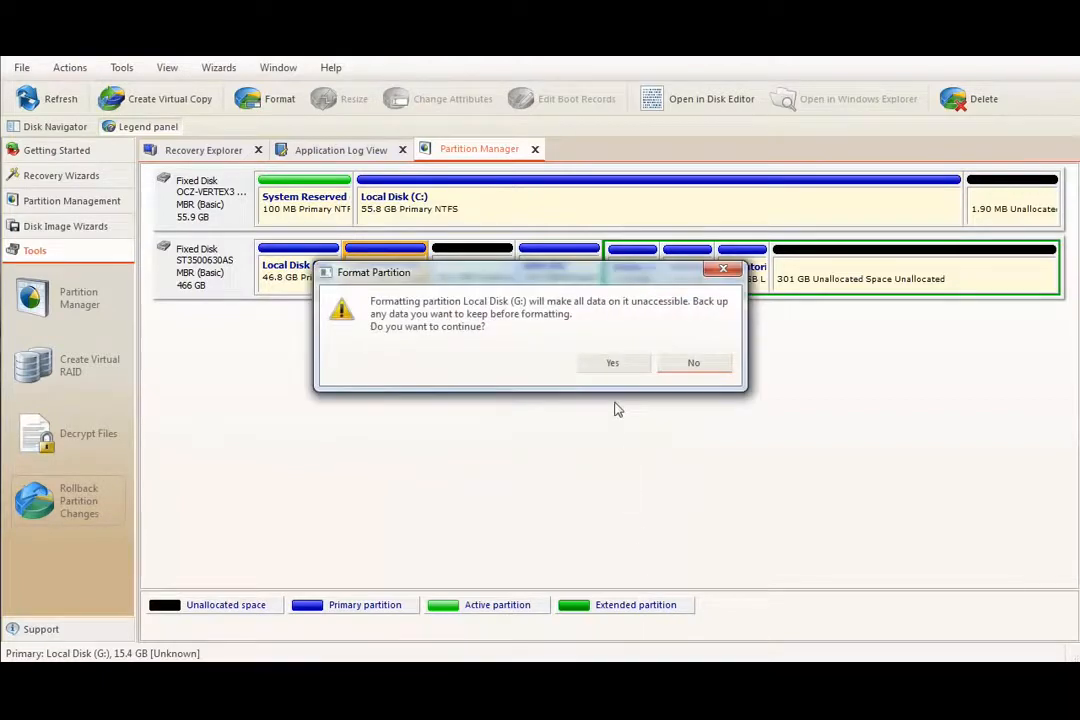
pyautogui.click(612, 362)
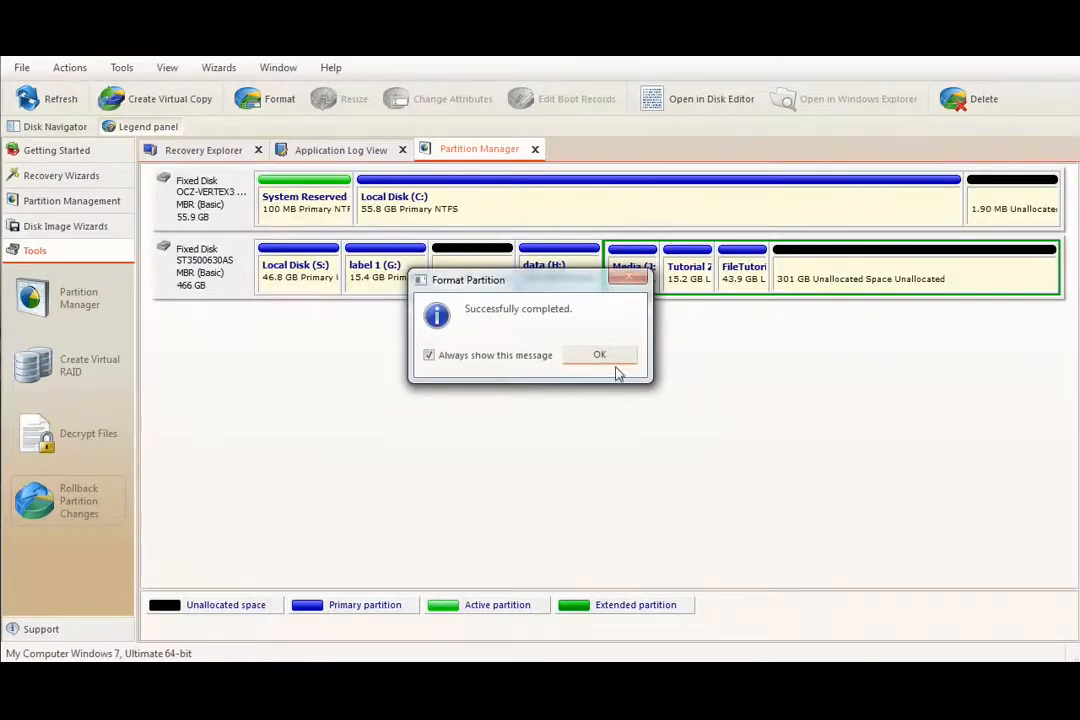
pyautogui.click(599, 355)
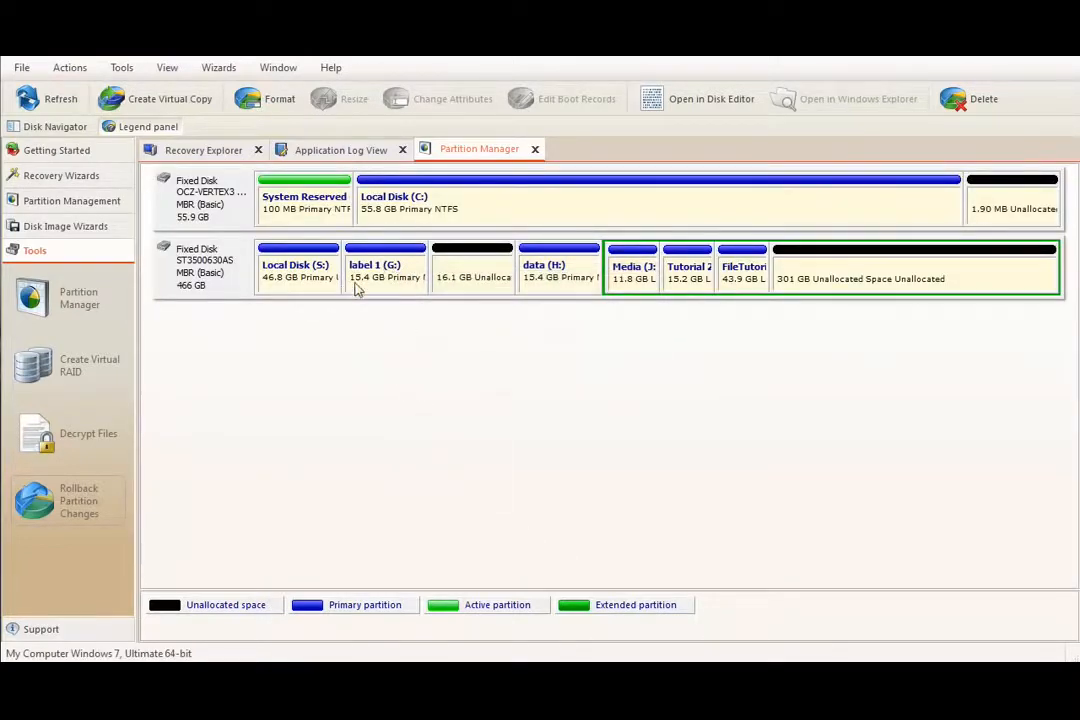
# - Select the label 1 (G:) partition and open its Resize Volume dialog
pyautogui.click(386, 270)
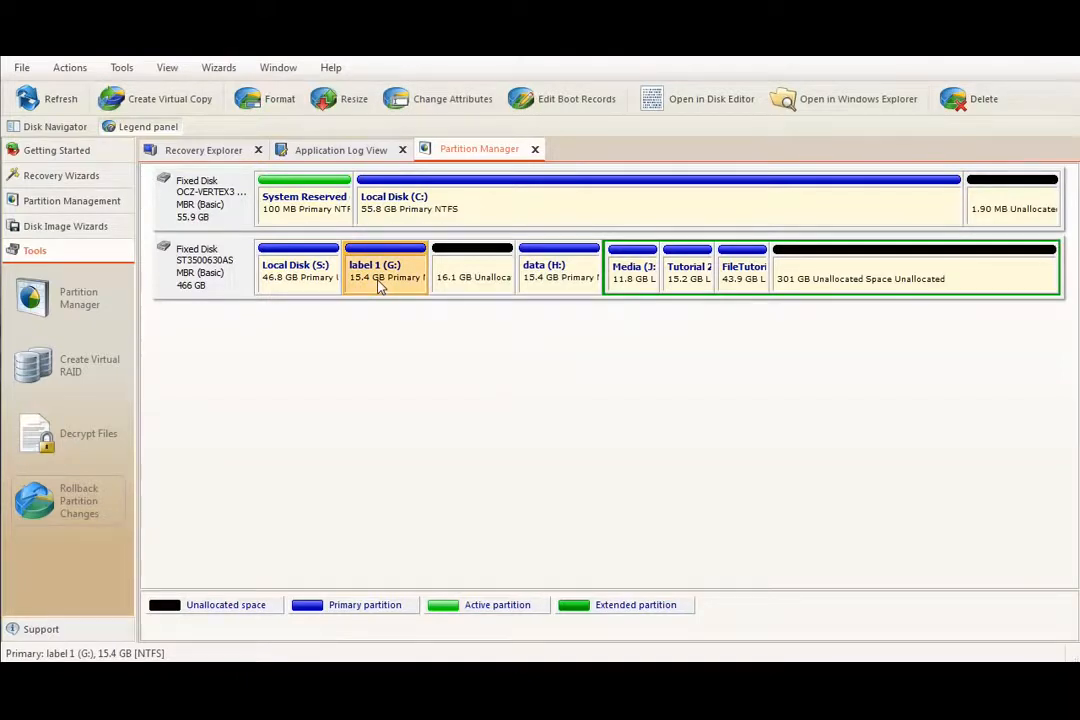
pyautogui.moveTo(383, 283)
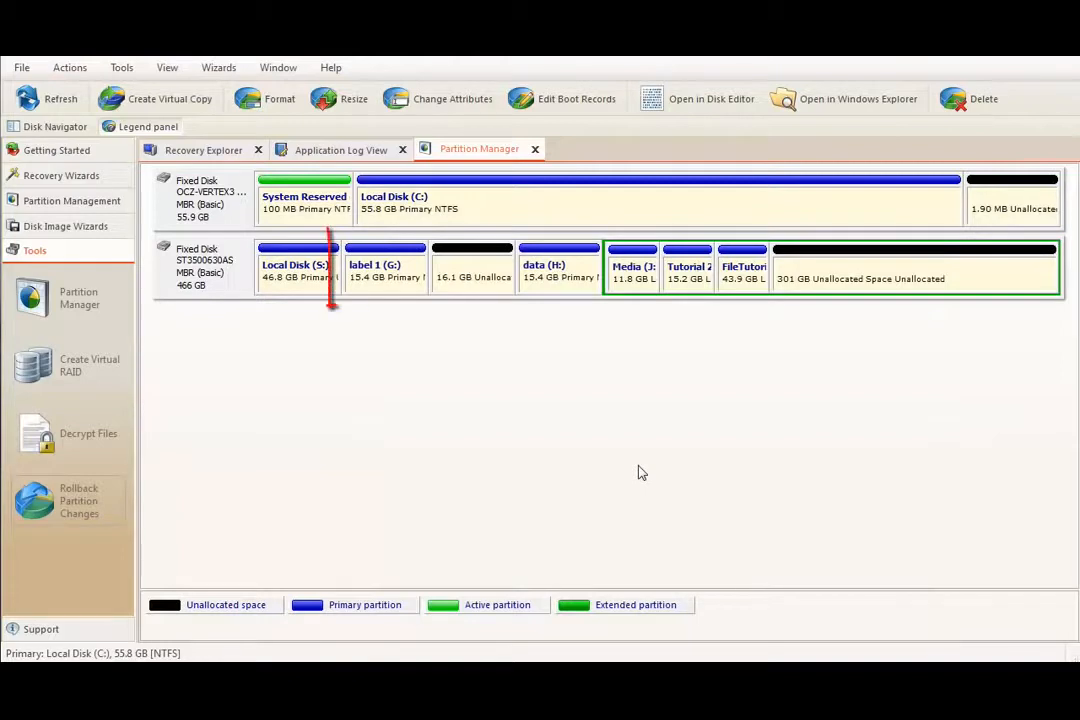
pyautogui.click(385, 270)
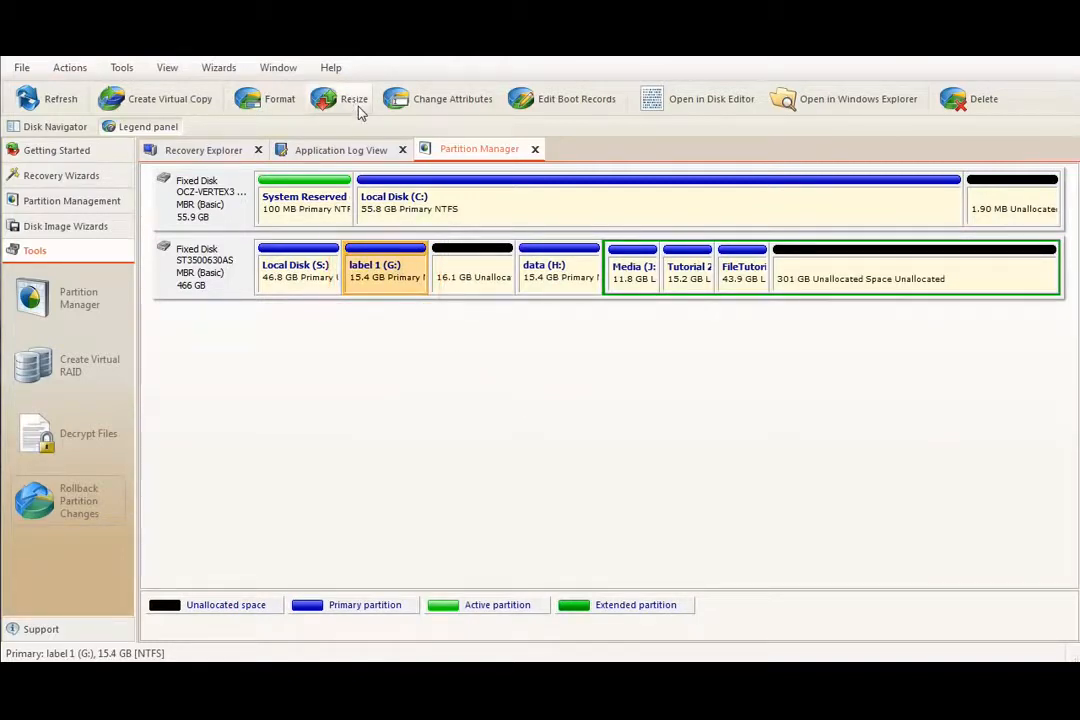
pyautogui.rightClick(385, 268)
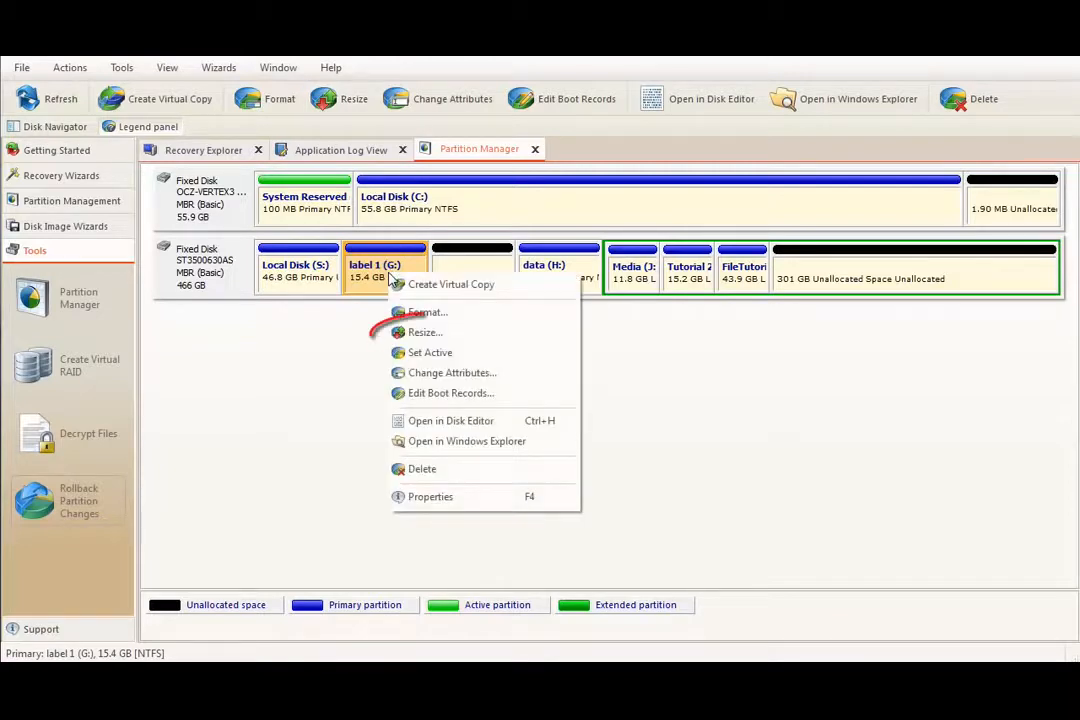
pyautogui.moveTo(430, 352)
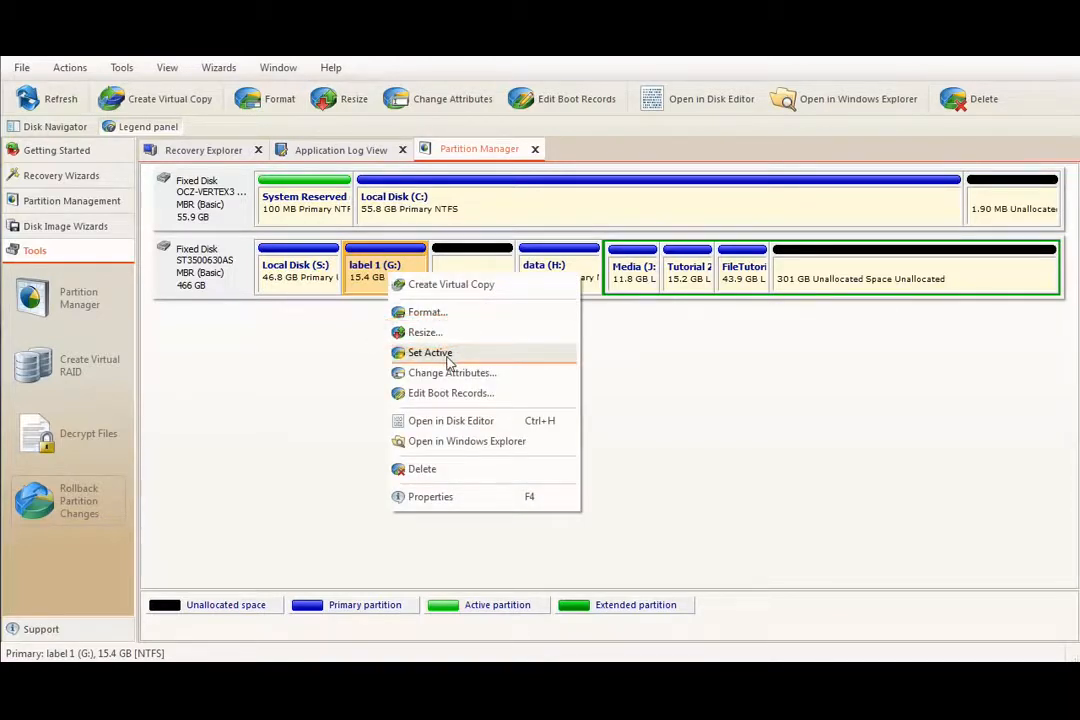
pyautogui.click(424, 332)
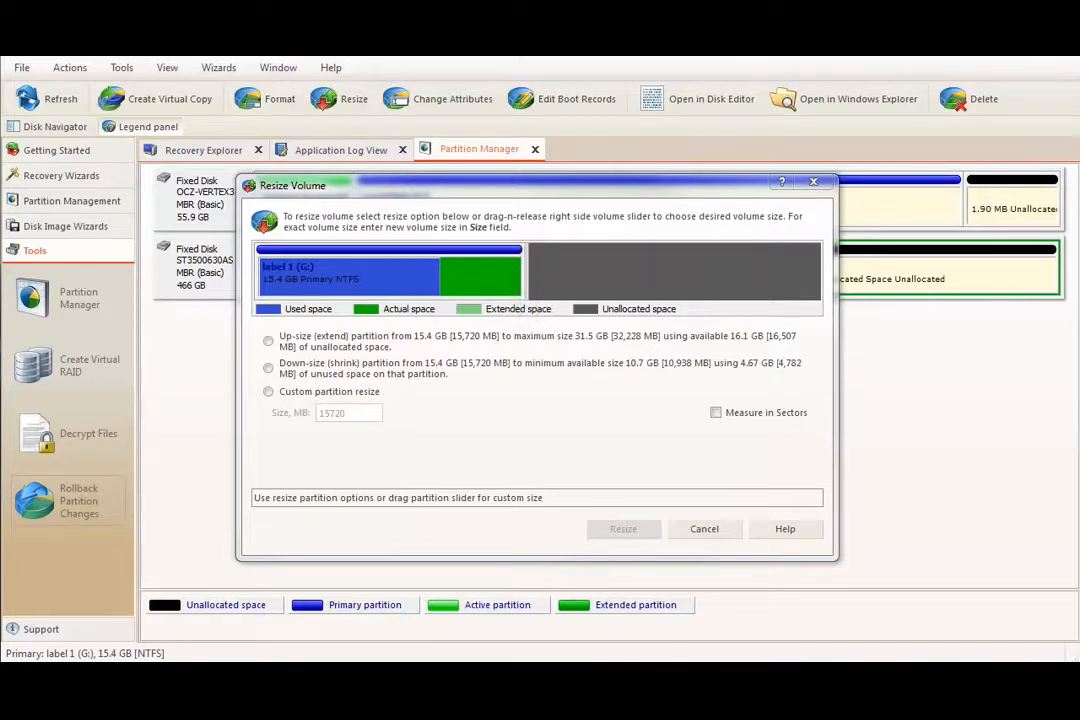
# - Extend label 1 (G:) to its 31.5 GB maximum and apply the resize
pyautogui.moveTo(518, 272); pyautogui.dragTo(578, 272)
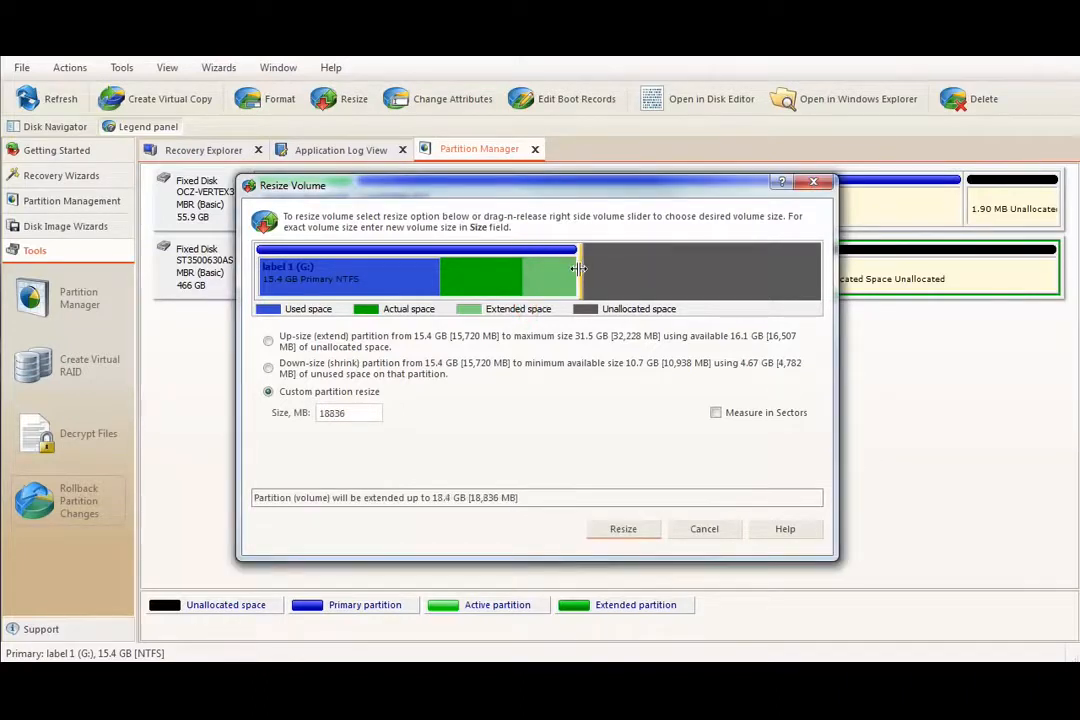
pyautogui.moveTo(578, 268); pyautogui.dragTo(533, 268)
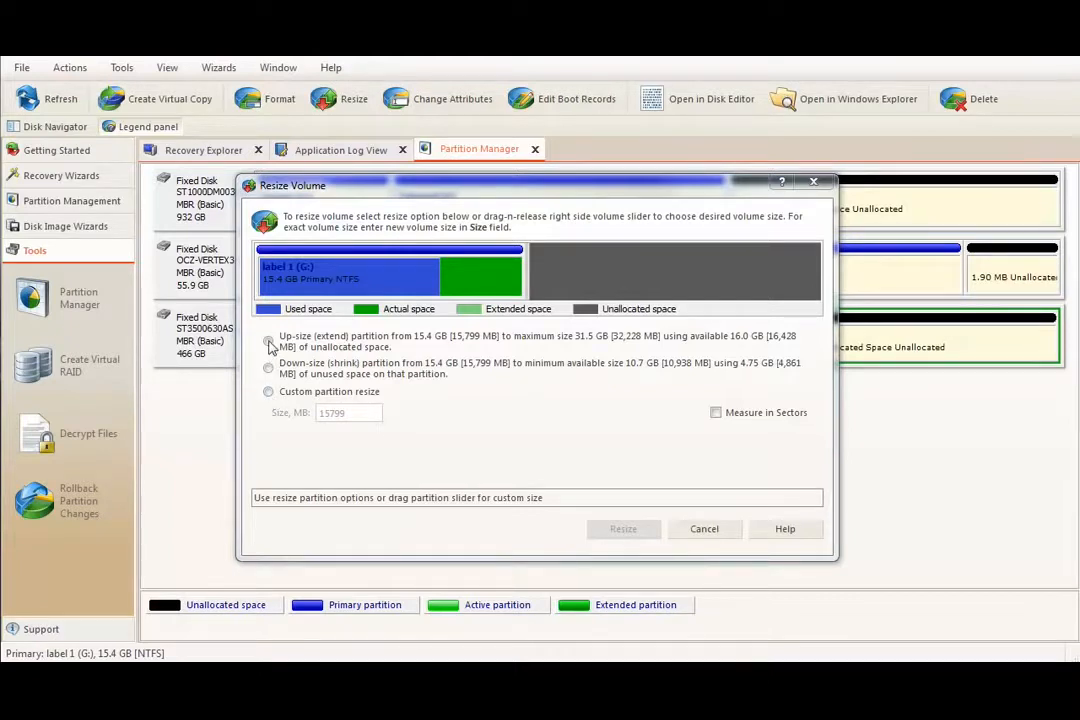
pyautogui.click(268, 340)
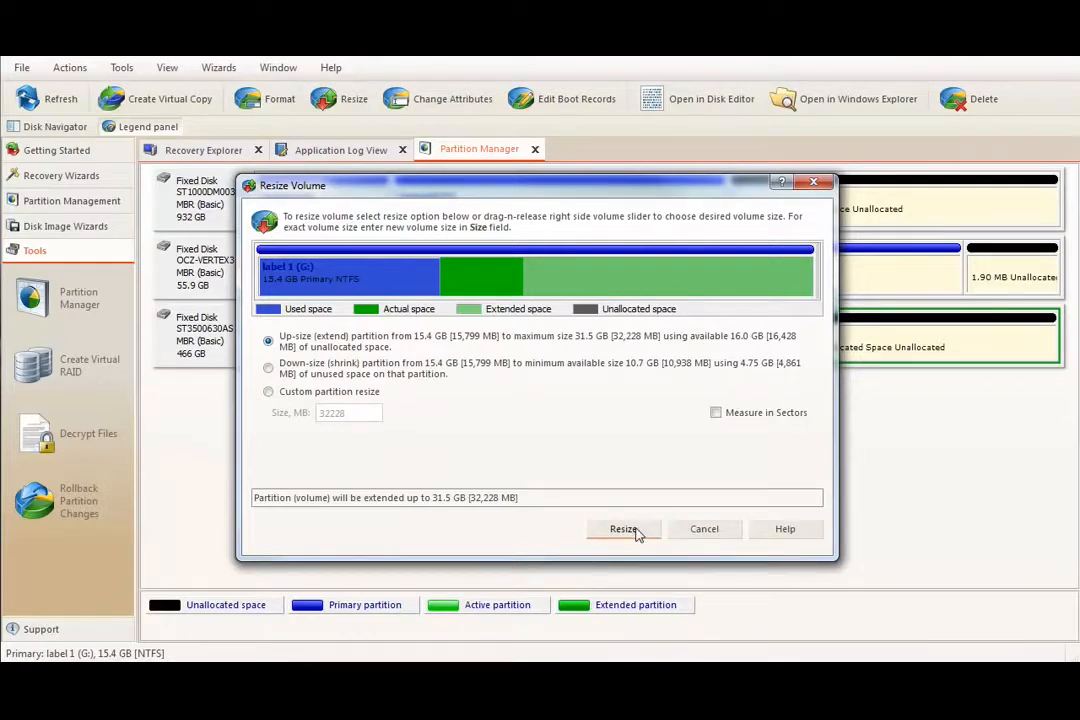
pyautogui.click(623, 528)
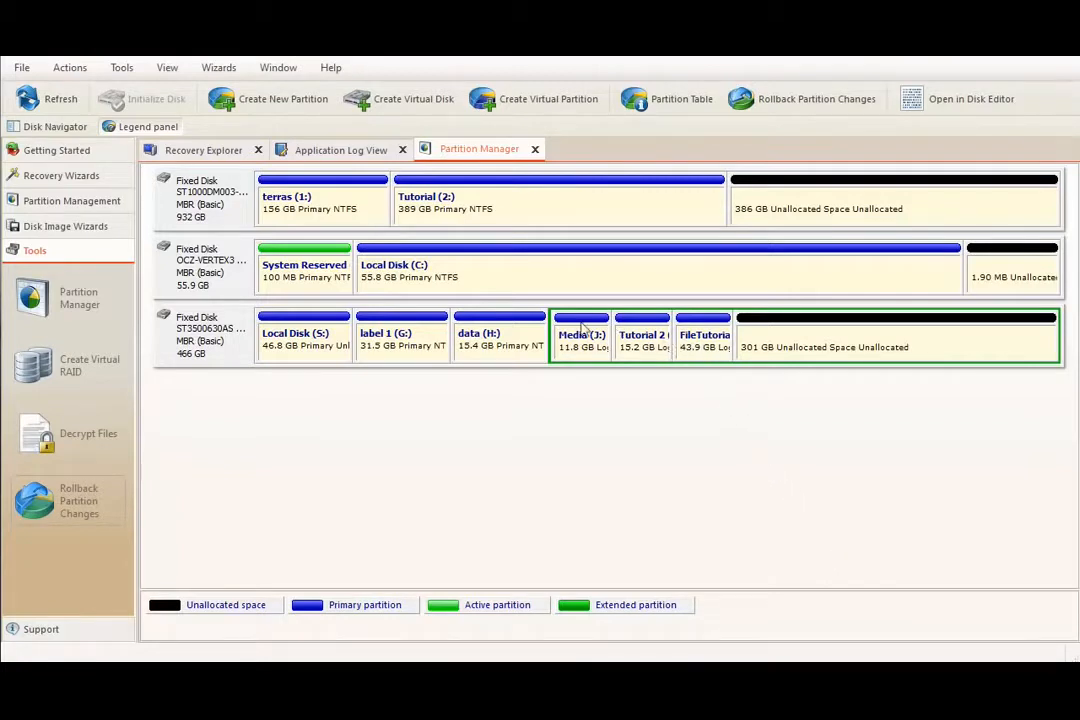
pyautogui.rightClick(400, 335)
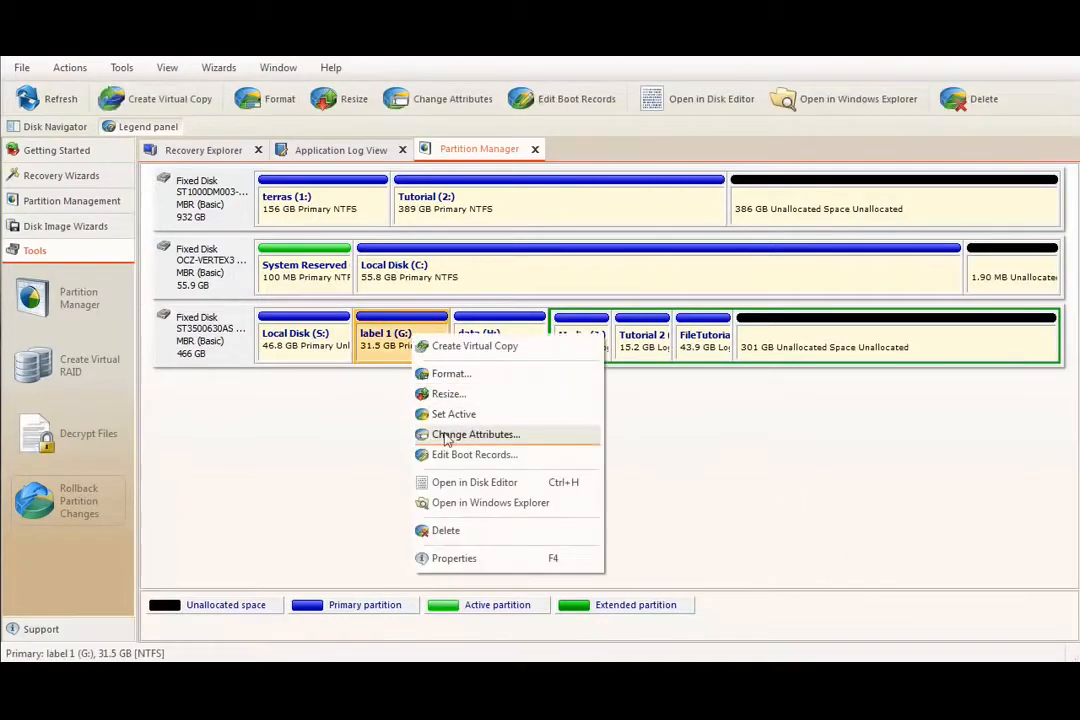
pyautogui.click(474, 454)
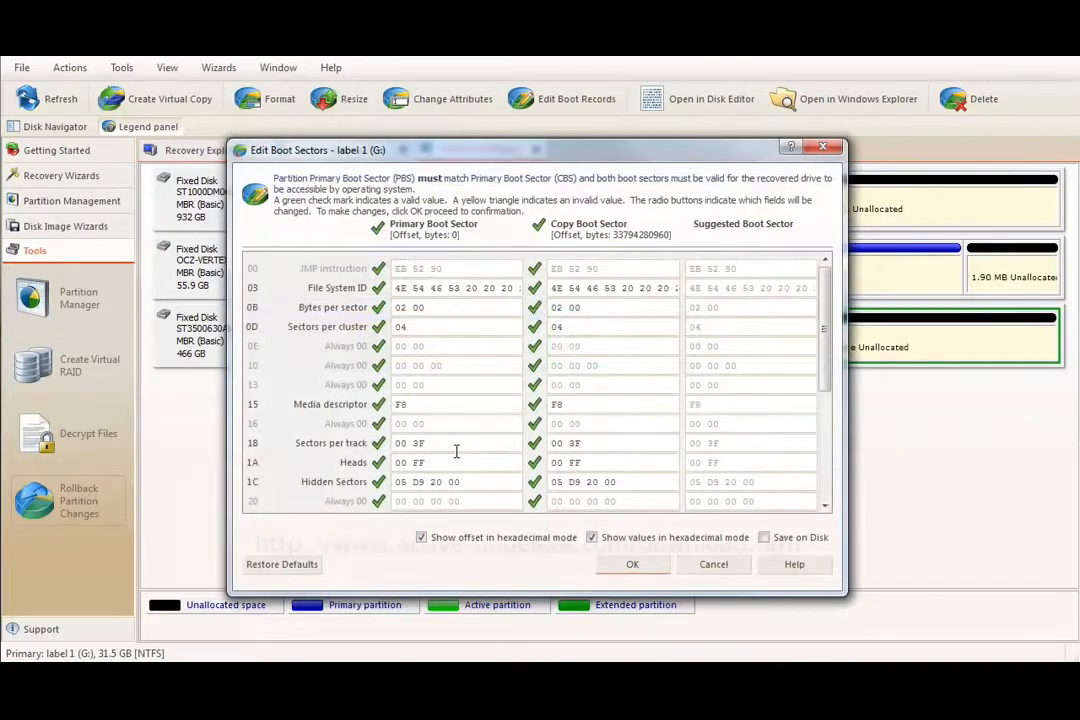
pyautogui.click(713, 564)
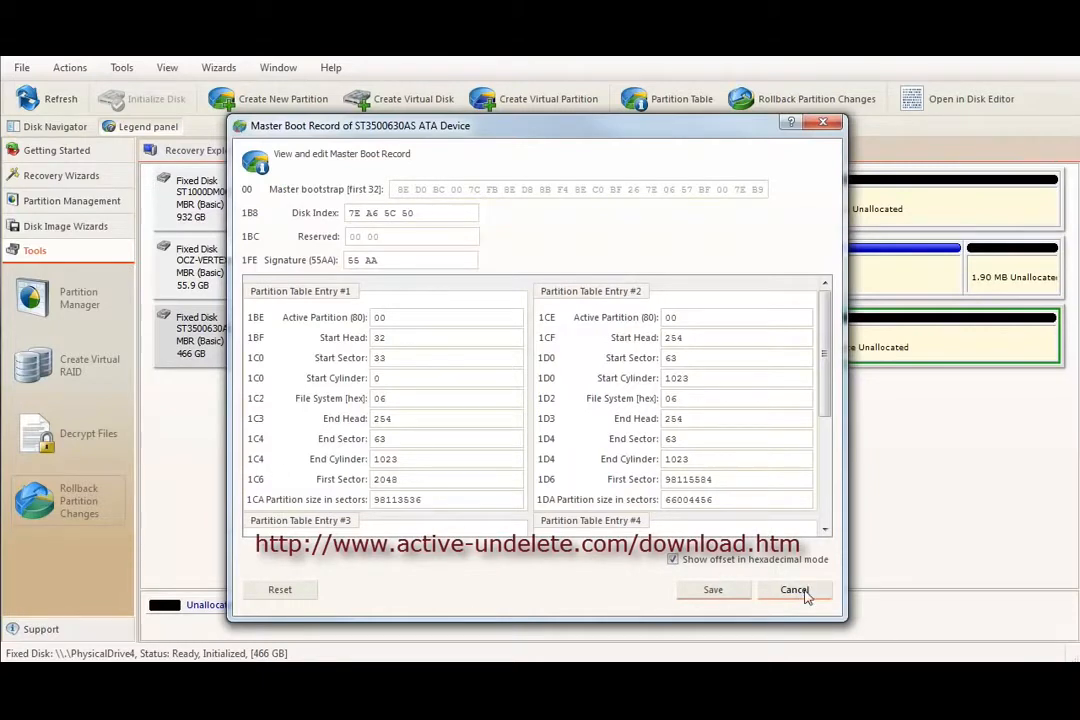
pyautogui.click(793, 589)
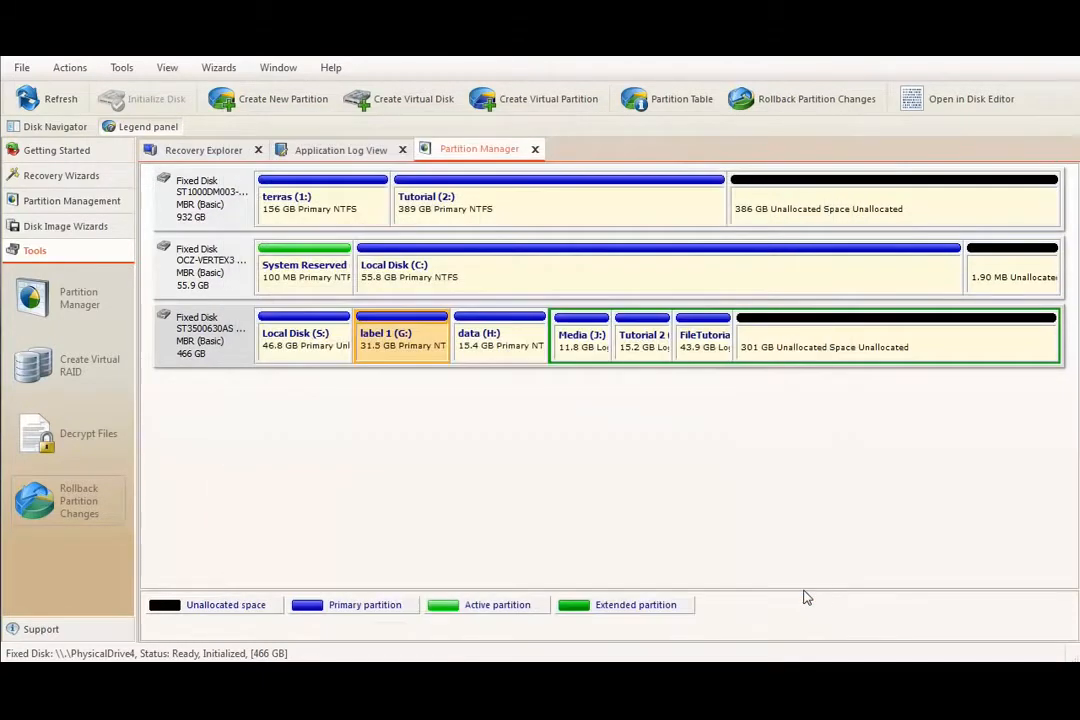